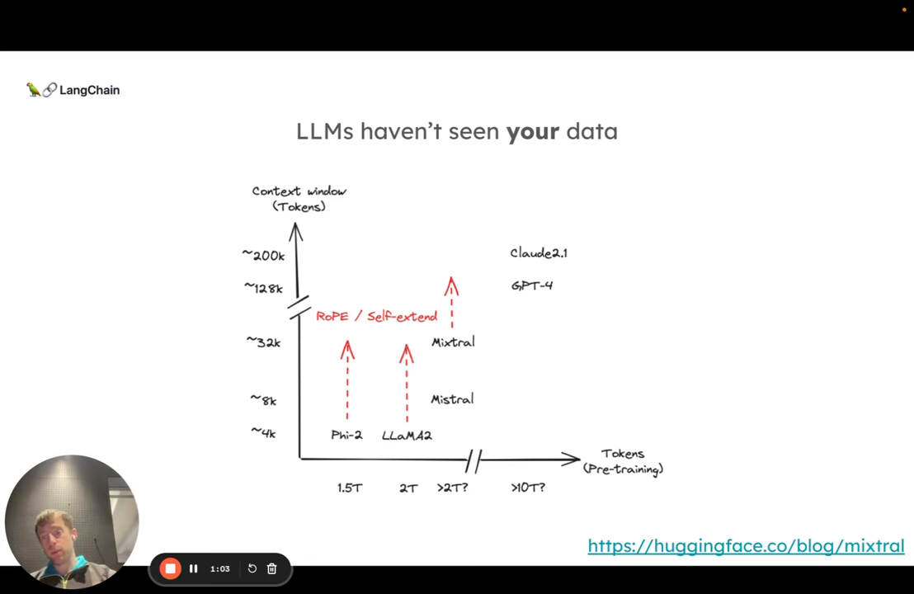
- Advance the slideshow to the Retrieval Augmented Generation diagram slide
key(Right)
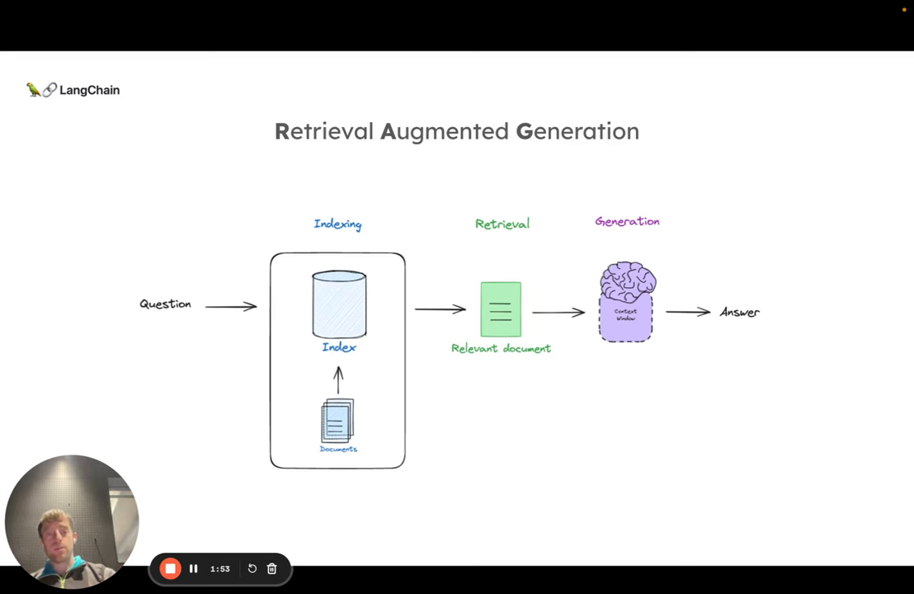
- Advance past the RAG overview diagram and land on the Code walk-through slide
key(Right)
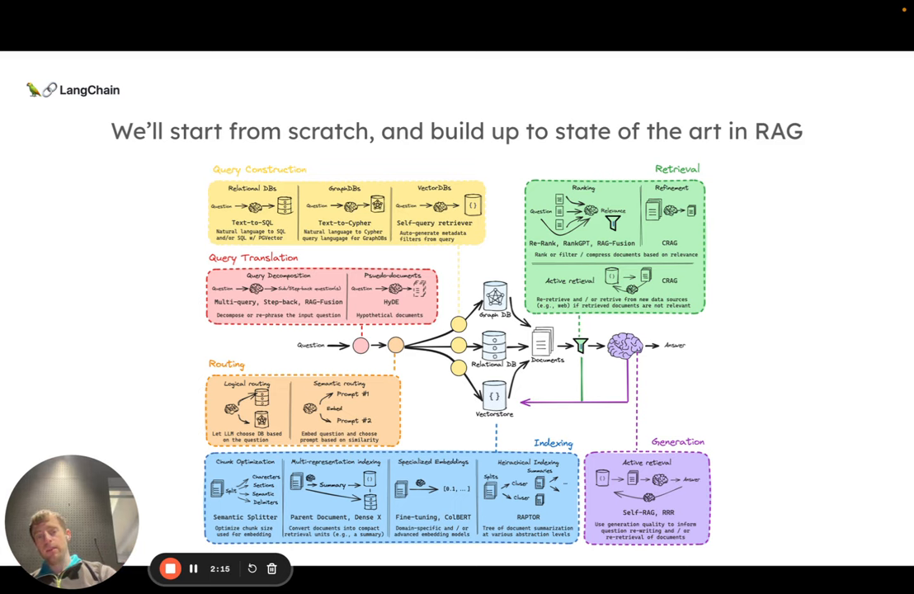
key(right)
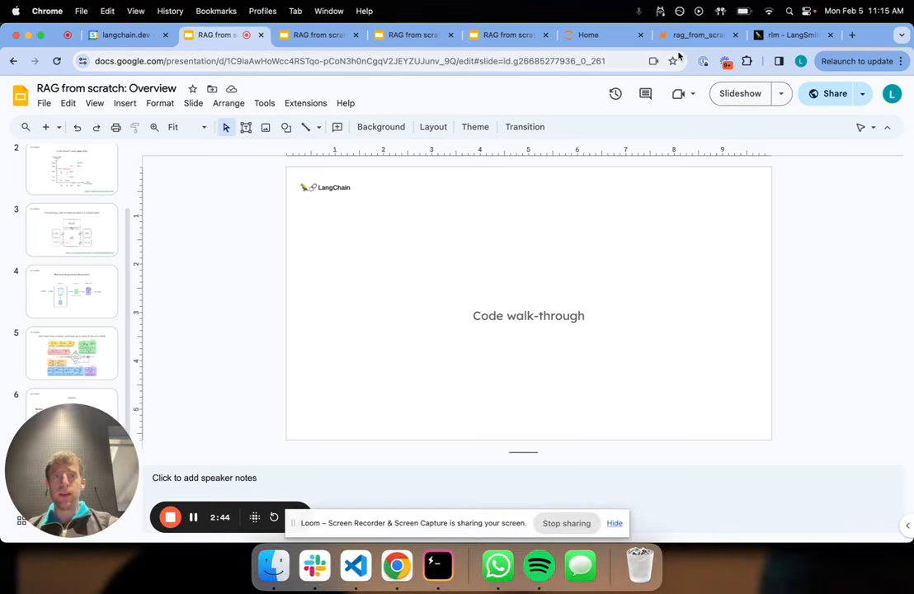
- Show the rag_from_scratch_1_to_4 notebook and scroll past the LangSmith setup to the Part 1 RAG quickstart code
click(691, 35)
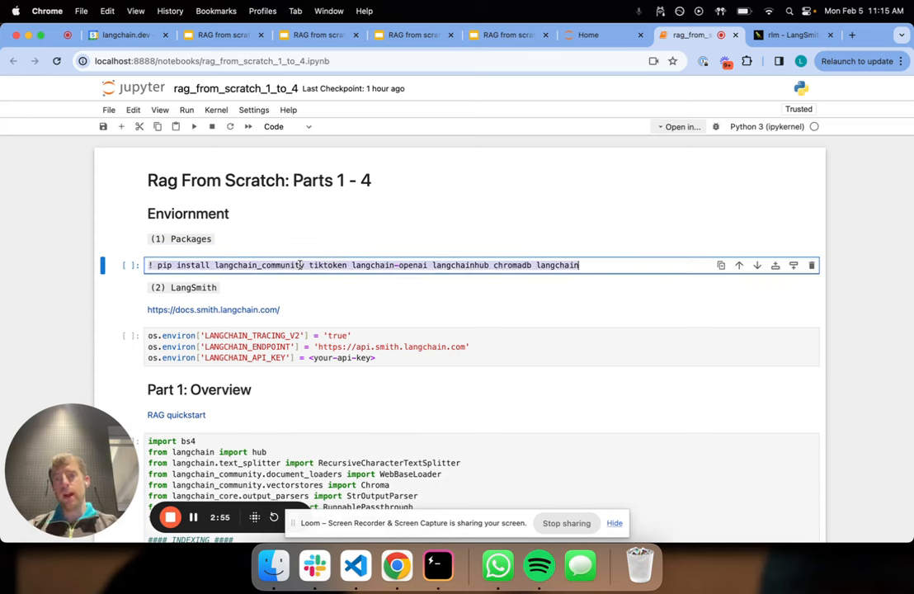
click(284, 346)
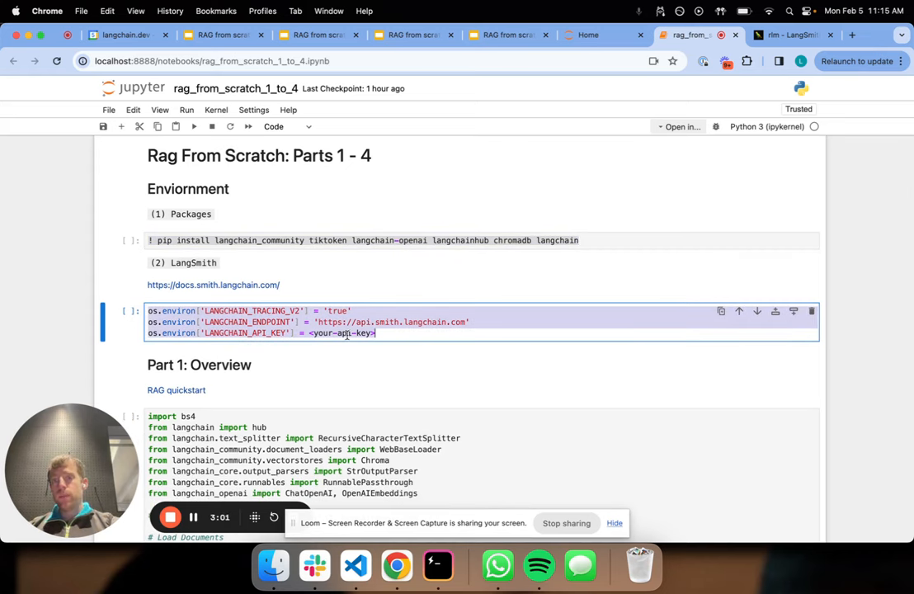
scroll(down, 3)
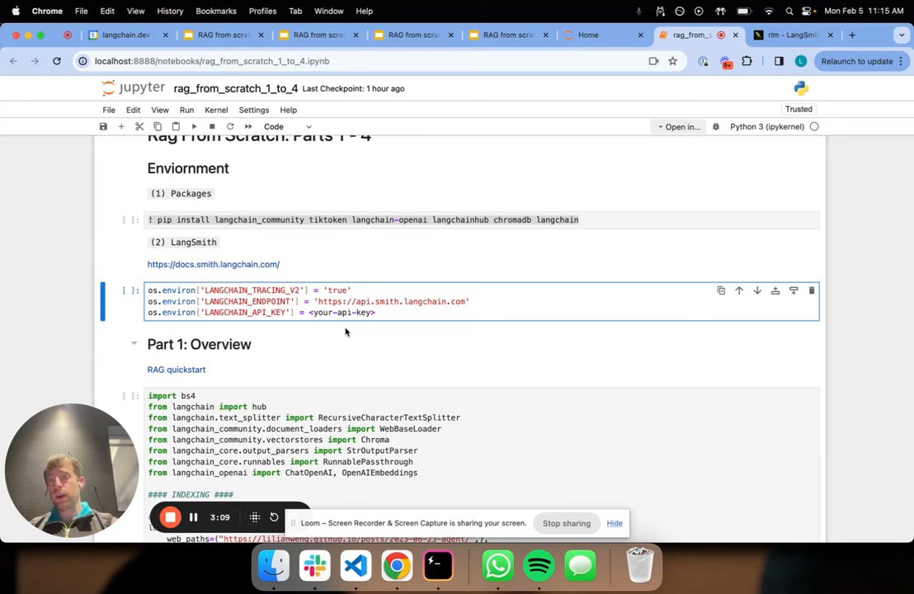
scroll(down, 3)
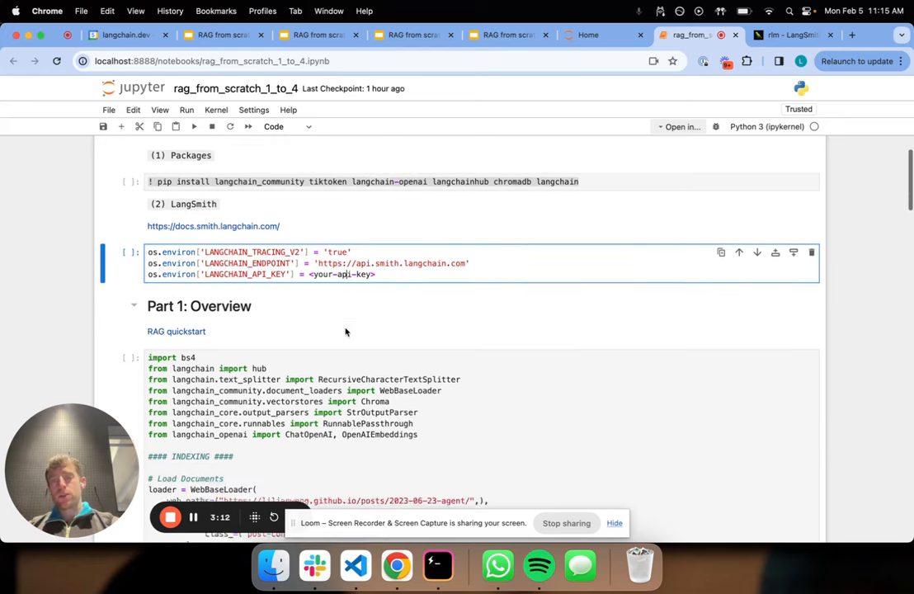
scroll(down, 3)
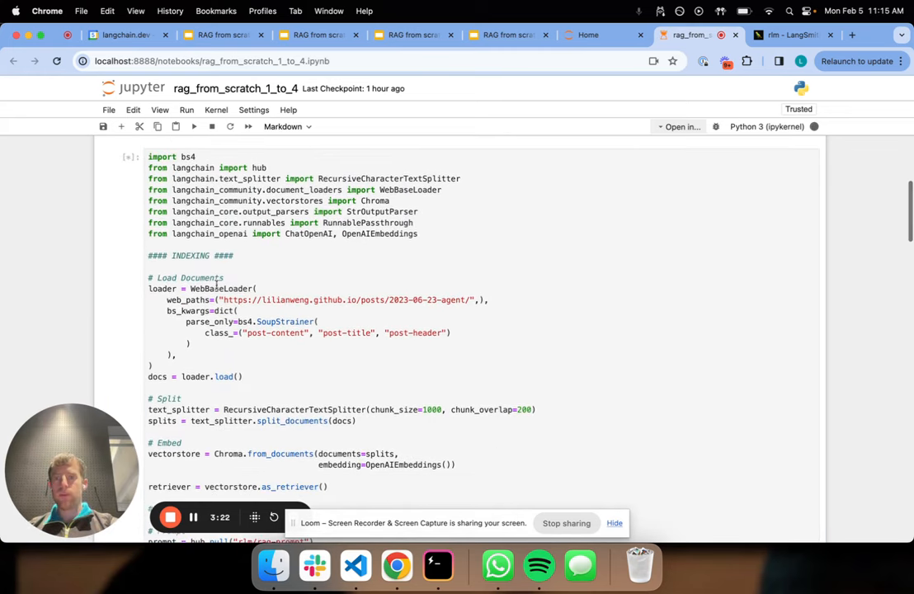
scroll(down, 3)
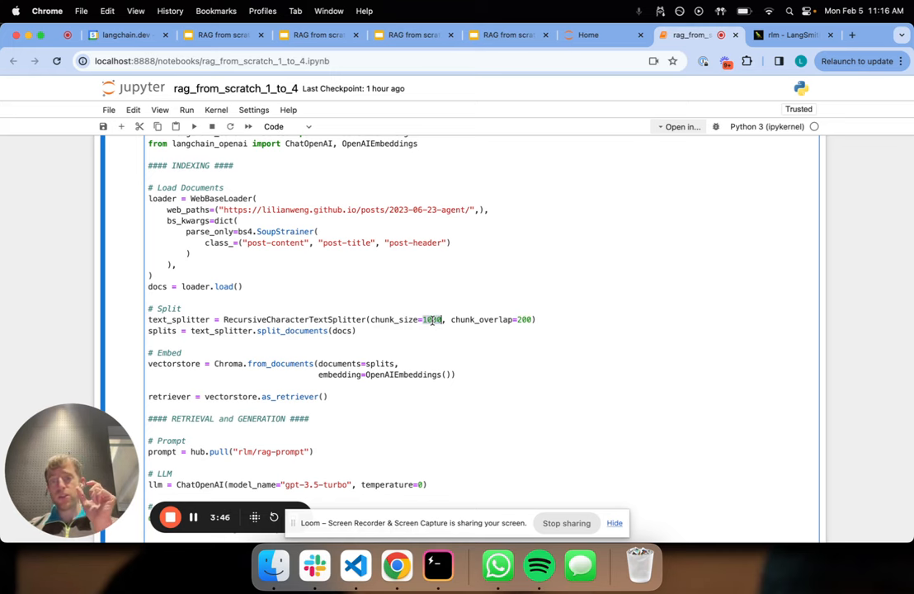
scroll(down, 3)
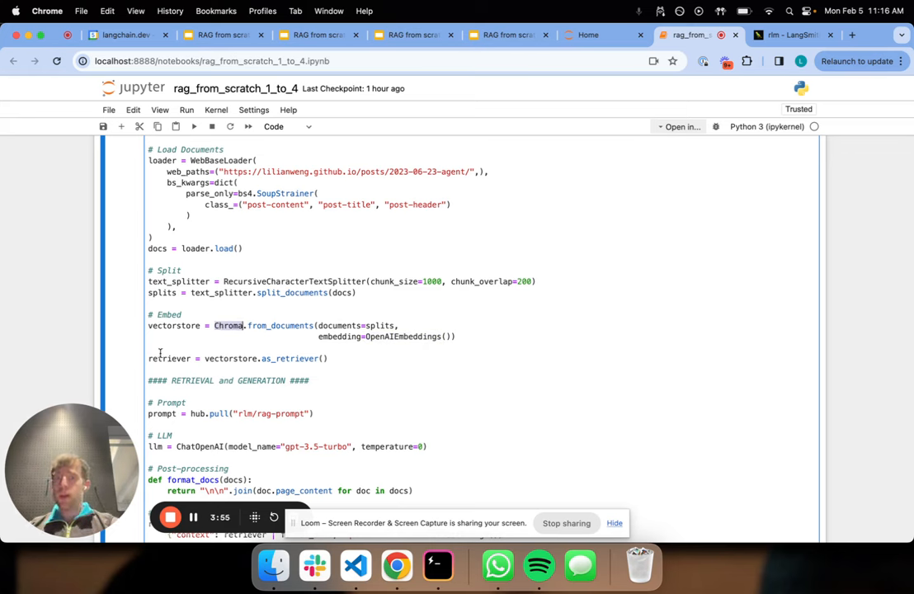
scroll(down, 3)
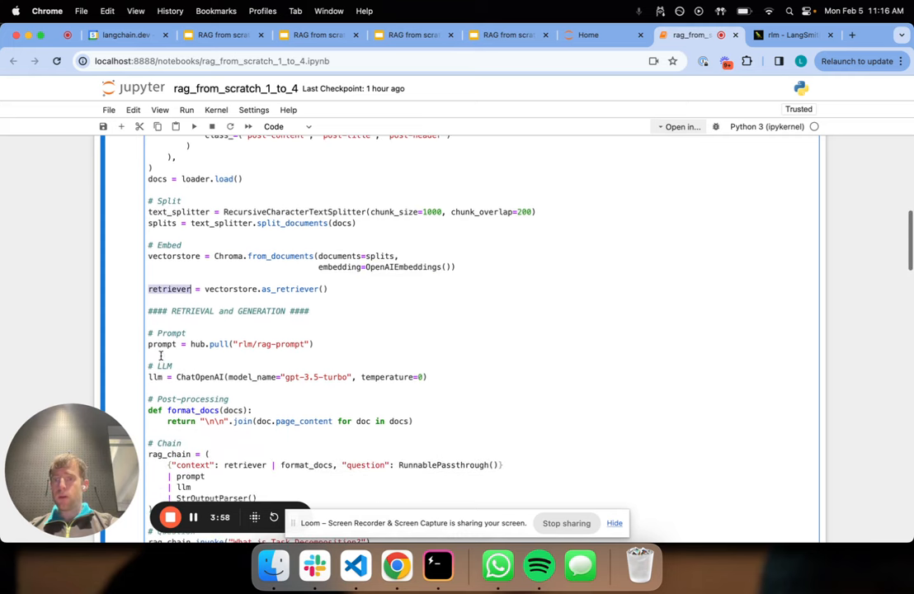
click(161, 345)
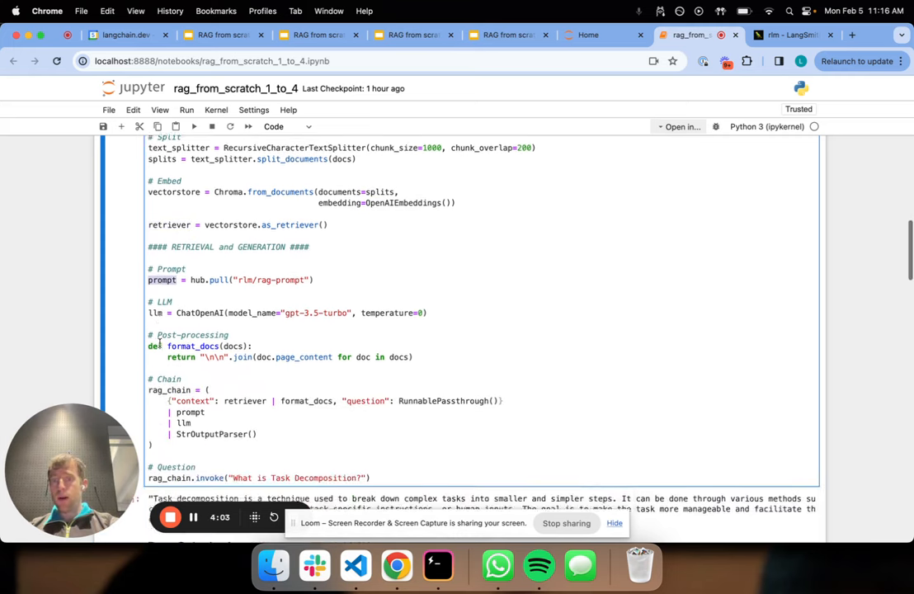
scroll(down, 3)
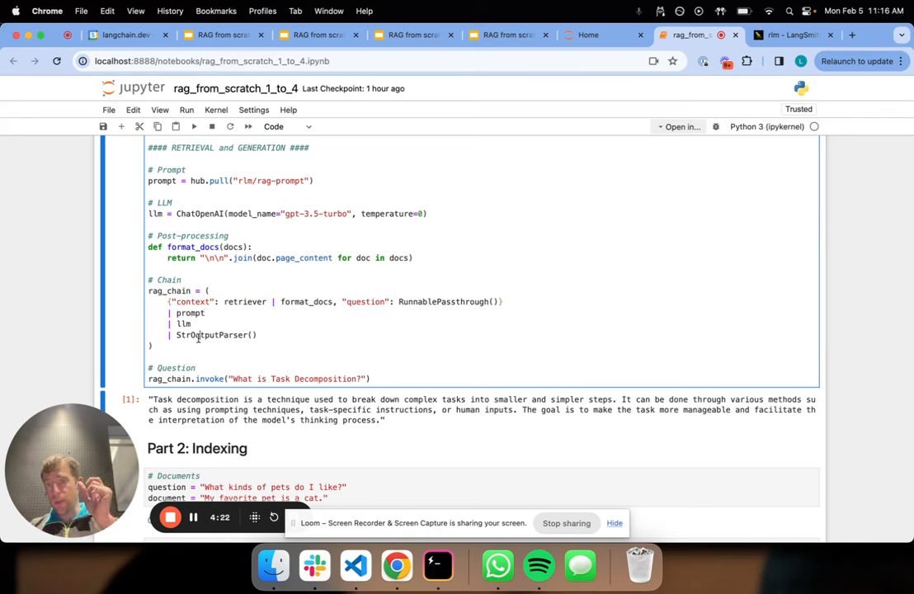
scroll(down, 3)
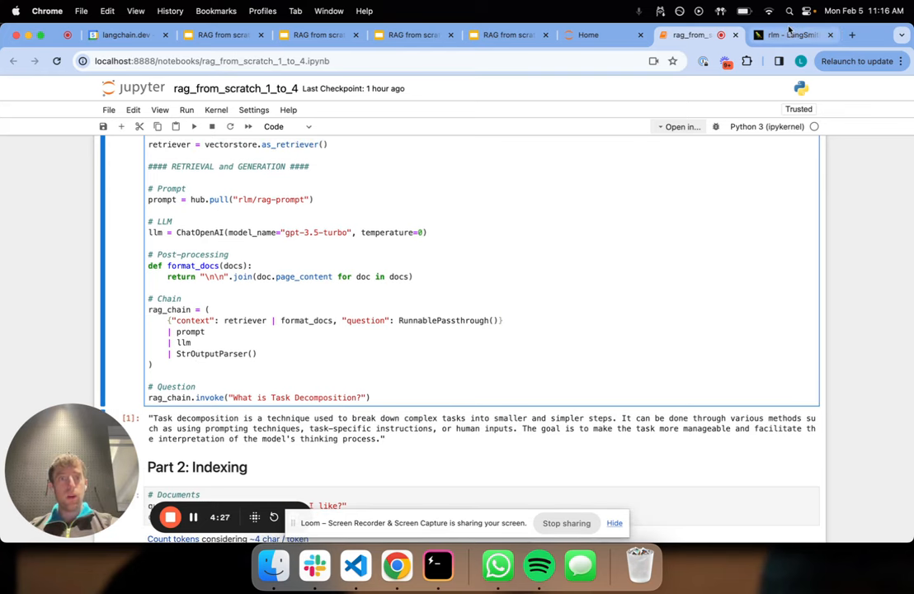
- View the latest RunnableSequence trace's Retriever run and expand one of its four returned documents
click(792, 34)
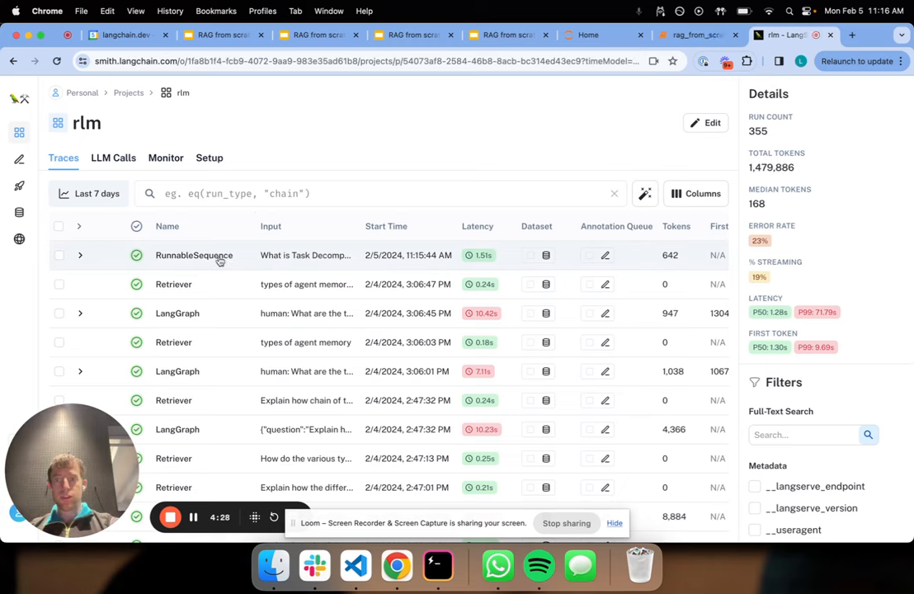
click(194, 254)
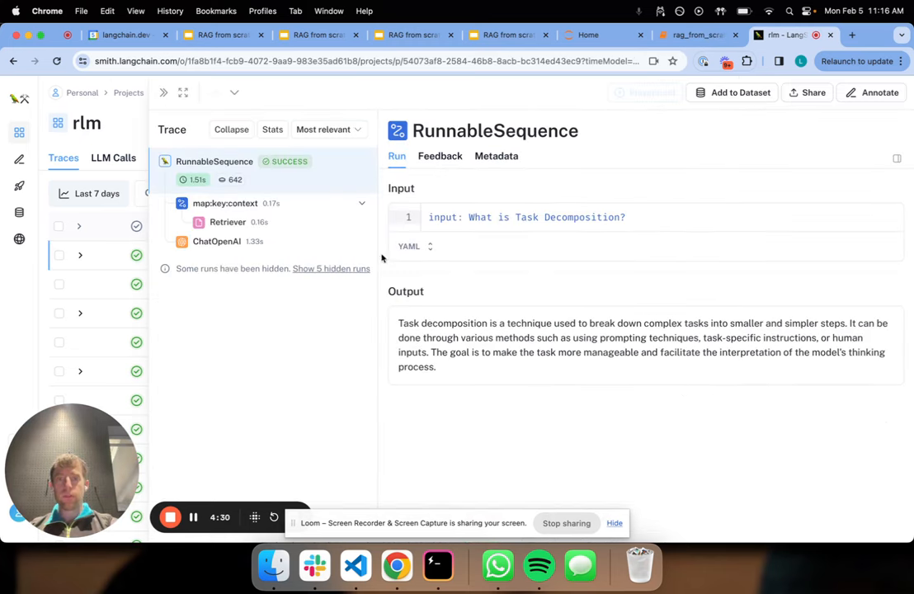
mouse_move(494, 363)
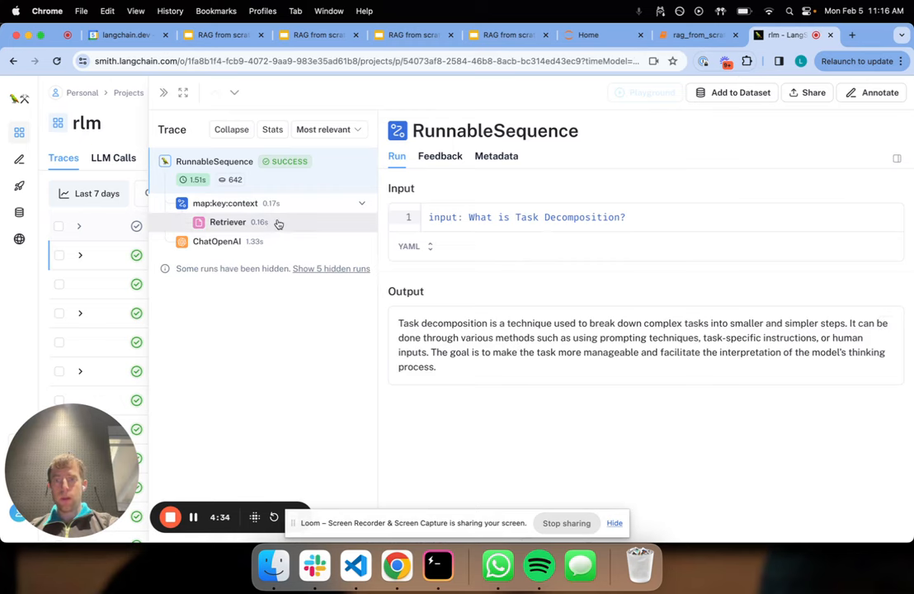
click(227, 221)
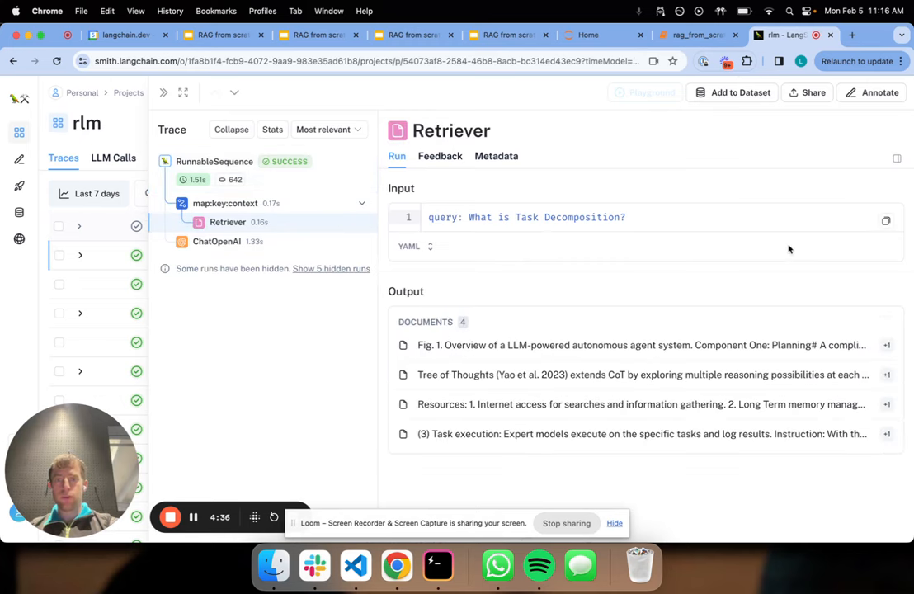
click(641, 345)
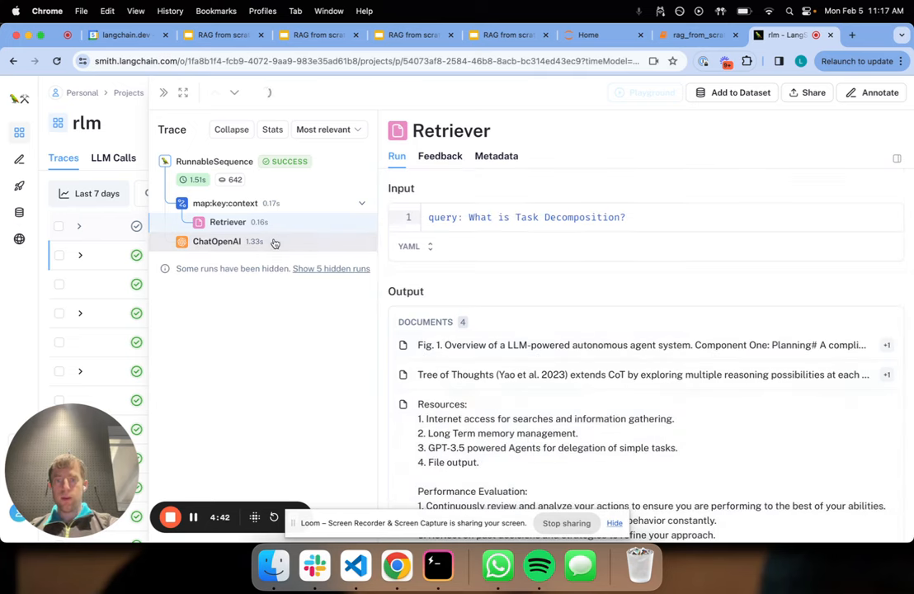
- Highlight the ChatOpenAI run's stuffed prompt opening instructions with question and context filled in
click(217, 240)
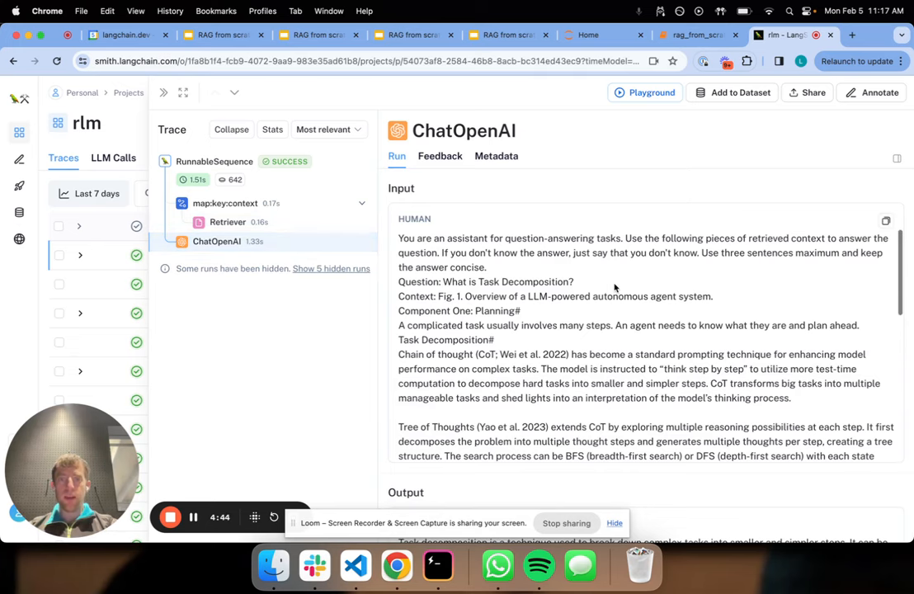
mouse_move(399, 240)
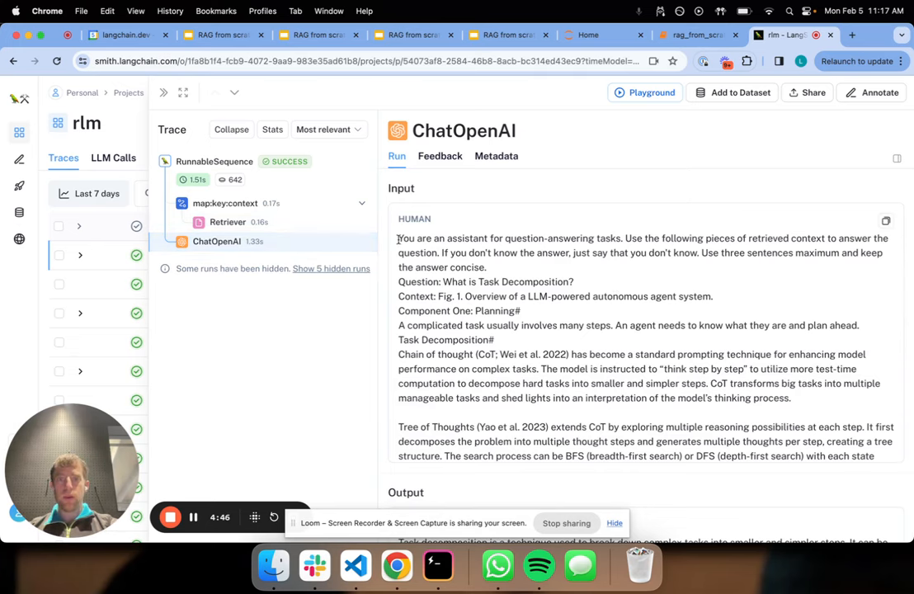
drag(400, 237, 887, 237)
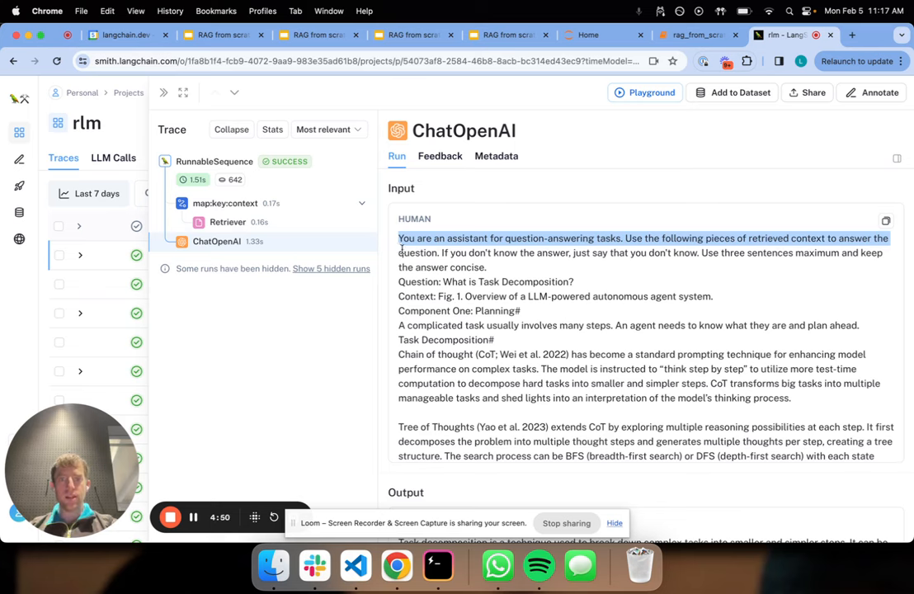
drag(399, 238, 573, 280)
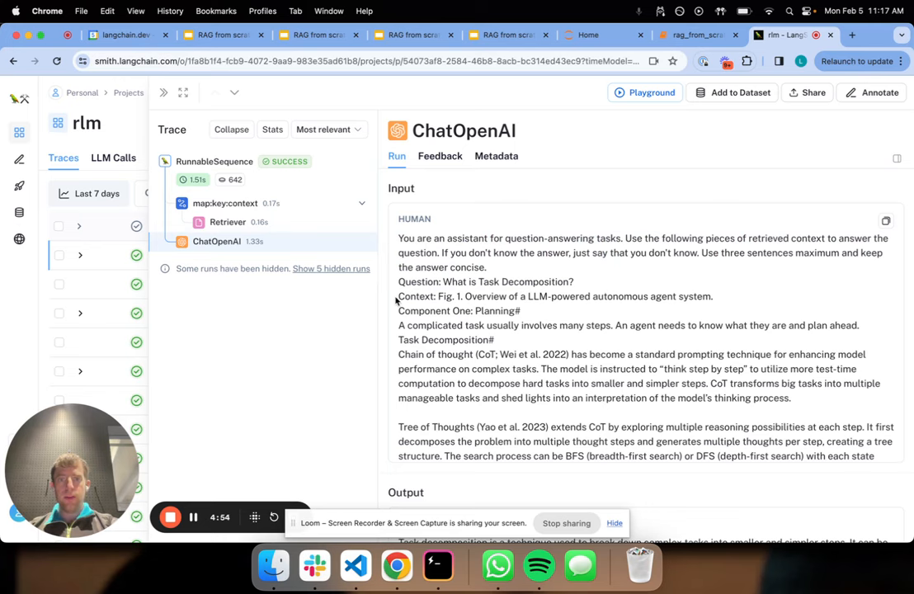
scroll(down, 3)
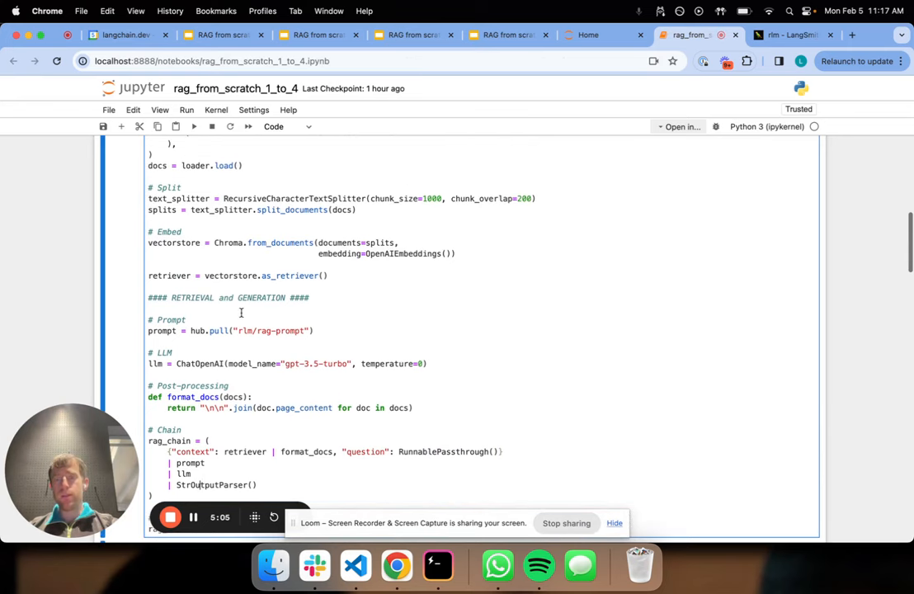
scroll(down, 3)
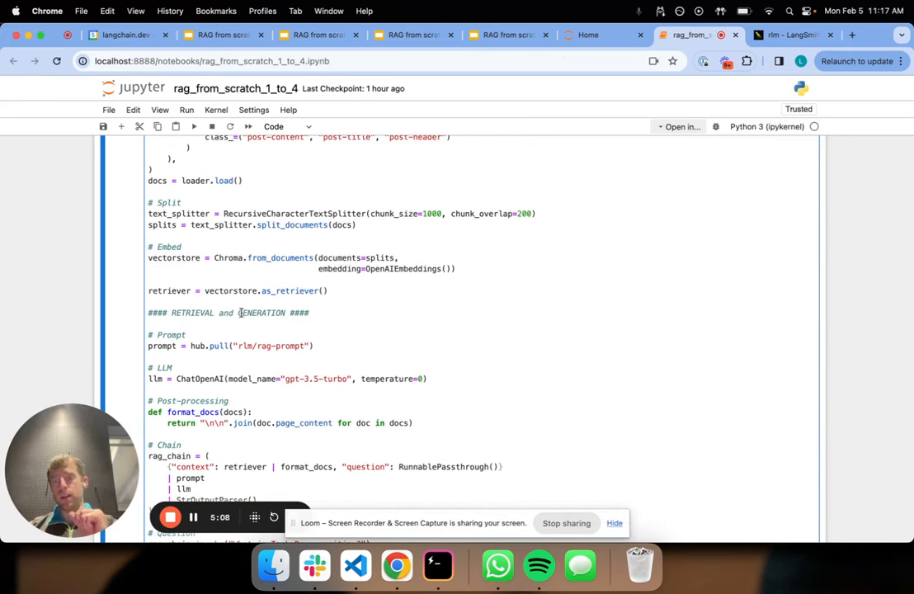
scroll(down, 3)
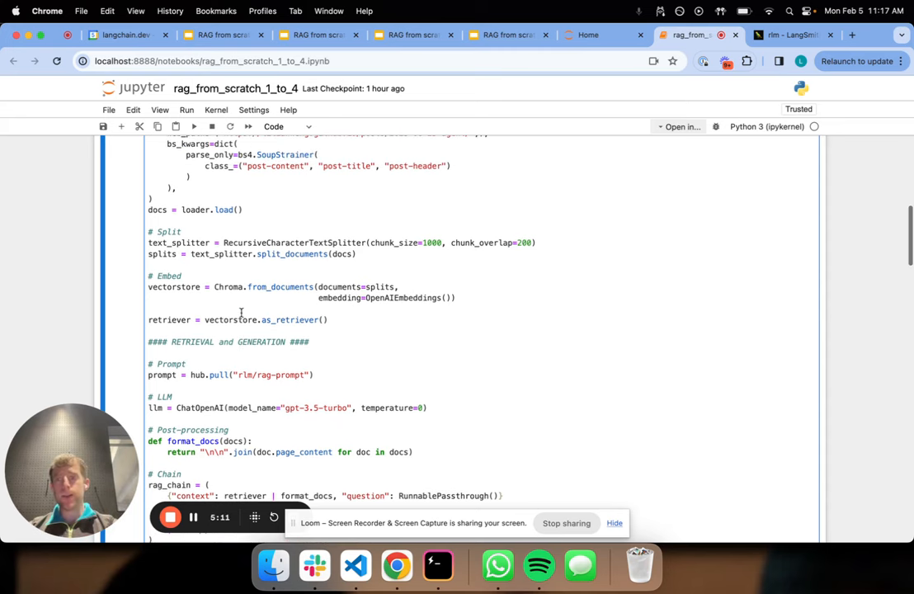